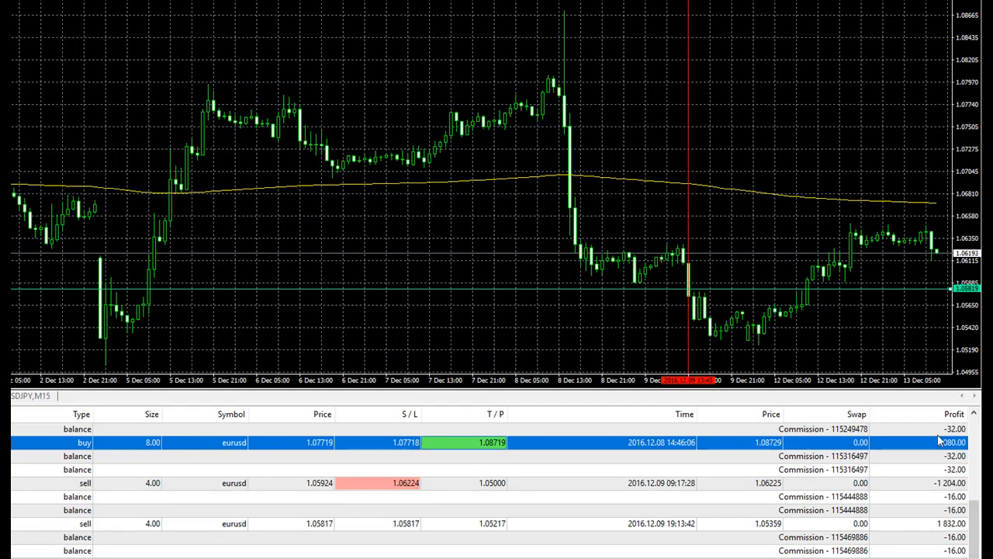
mouse_move(958, 456)
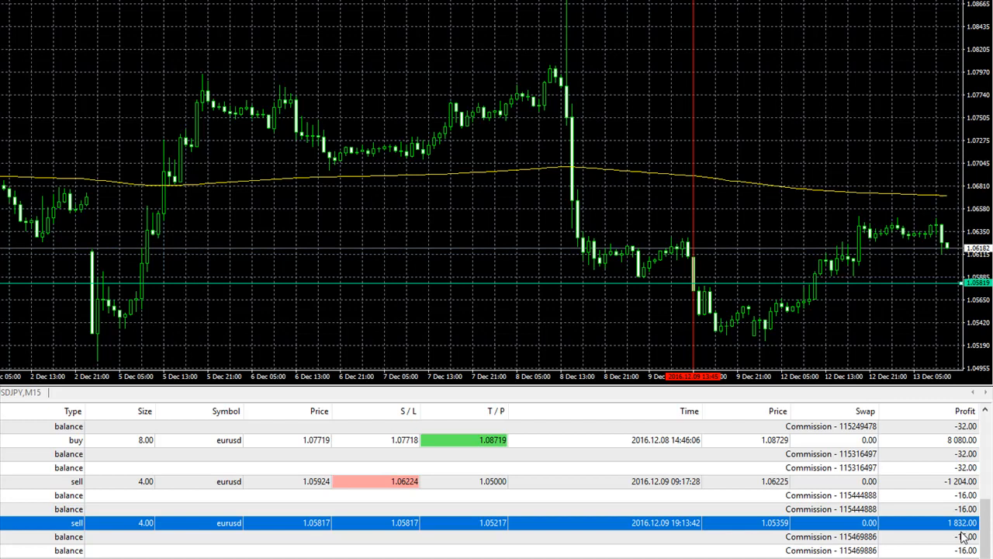
mouse_move(966, 536)
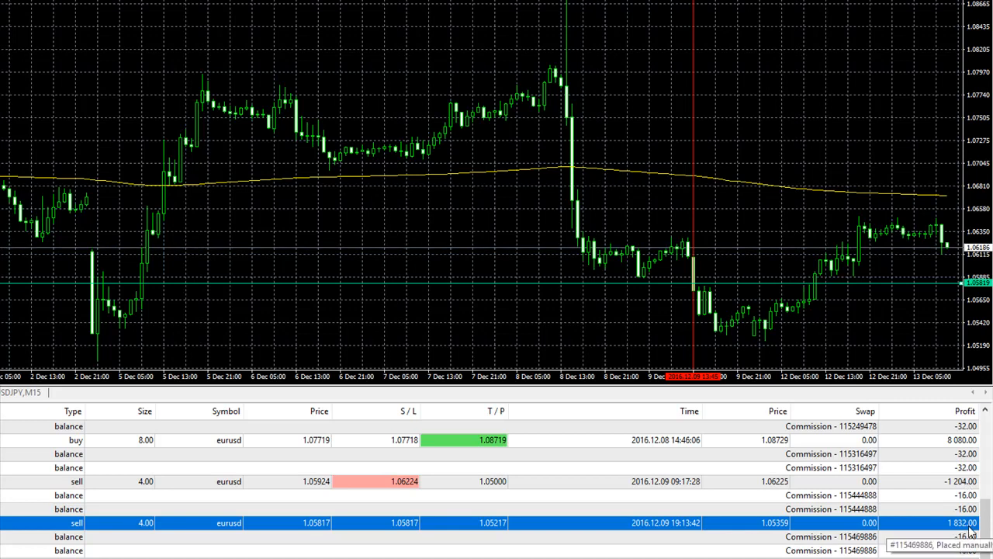
mouse_move(693, 252)
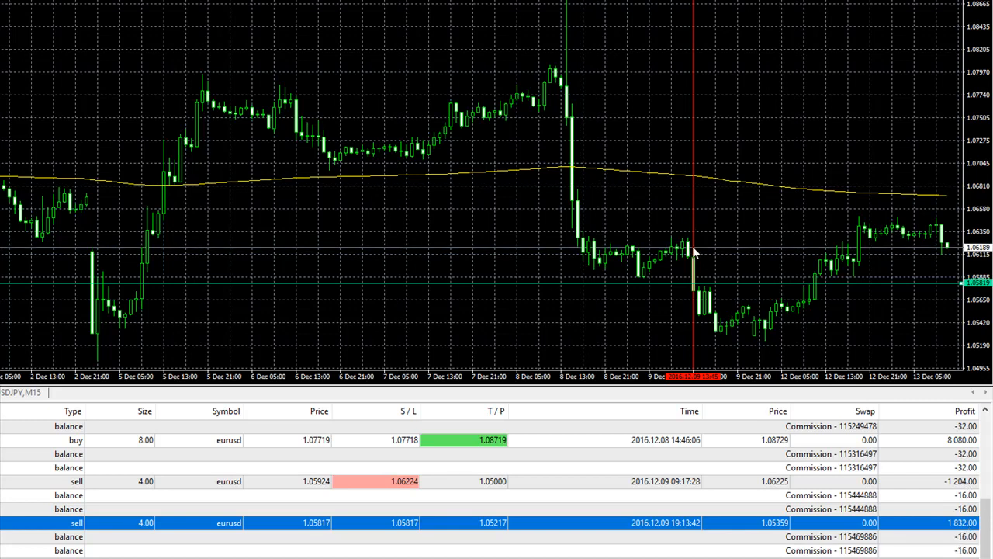
mouse_move(706, 294)
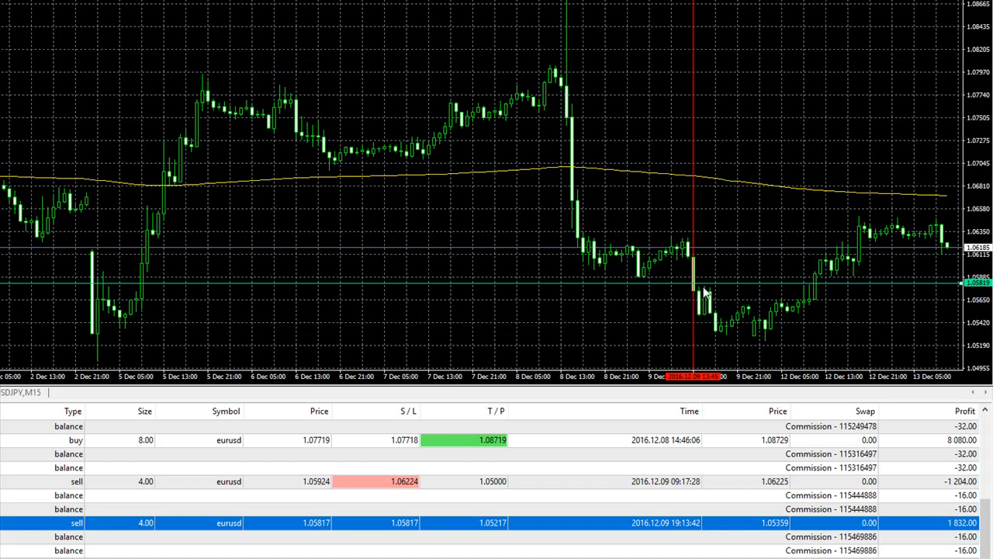
mouse_move(699, 294)
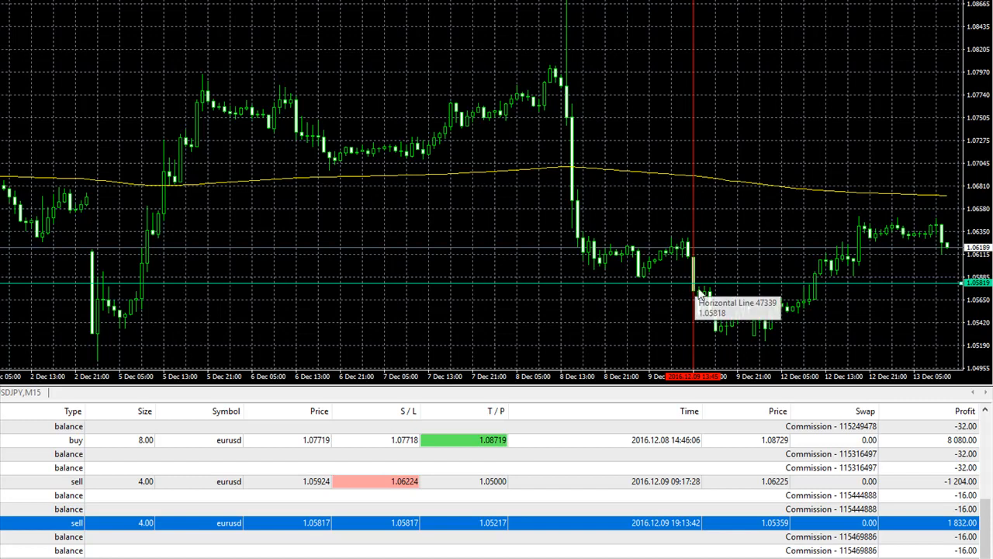
mouse_move(697, 273)
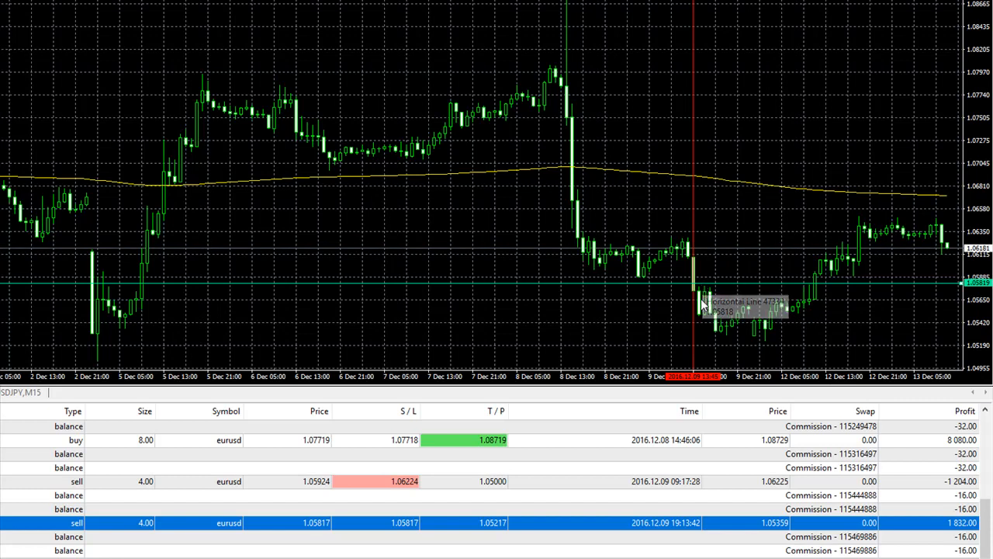
mouse_move(424, 541)
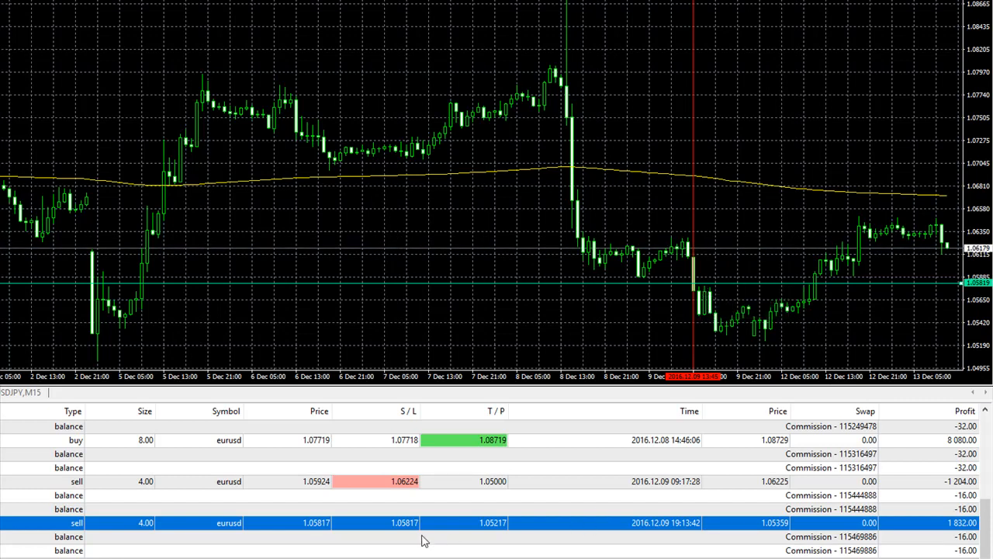
mouse_move(497, 535)
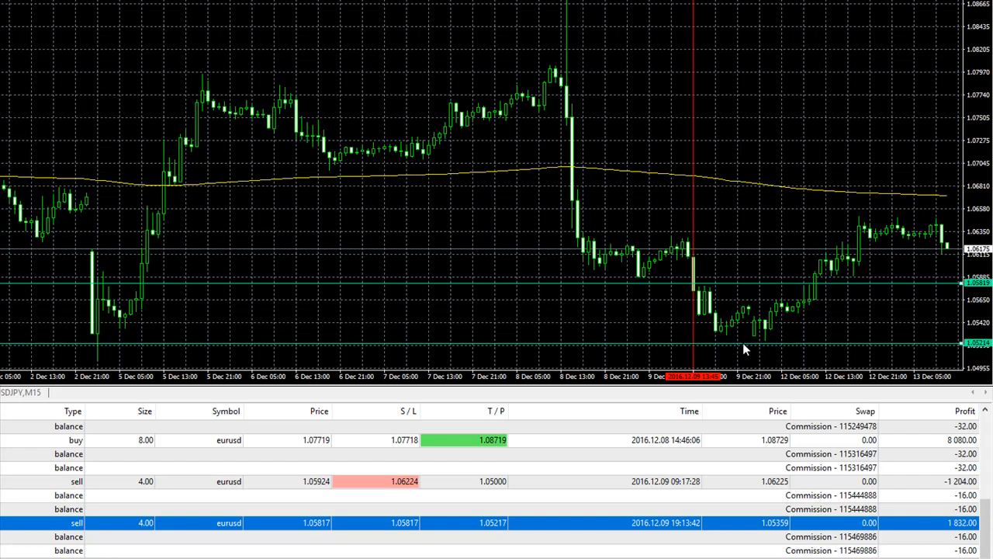
mouse_move(684, 359)
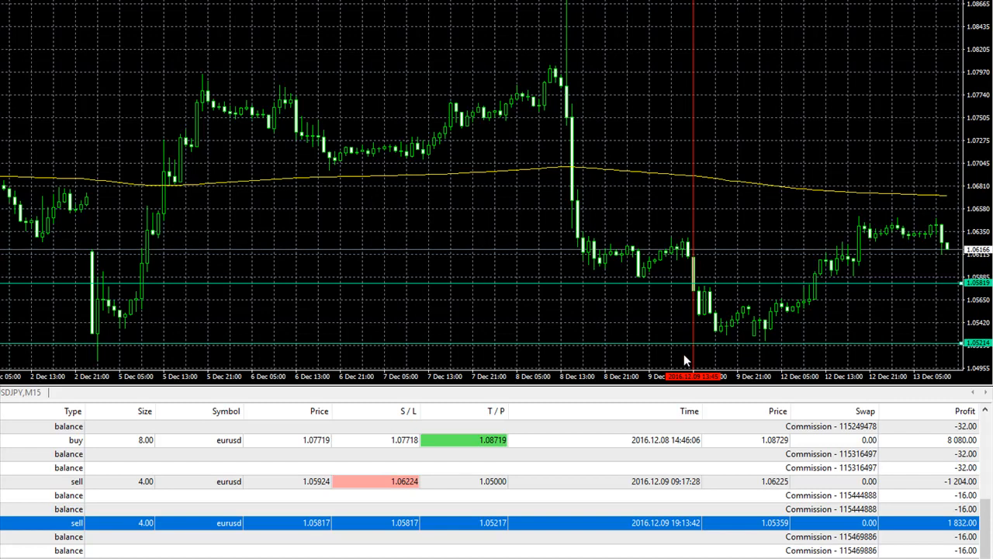
mouse_move(726, 336)
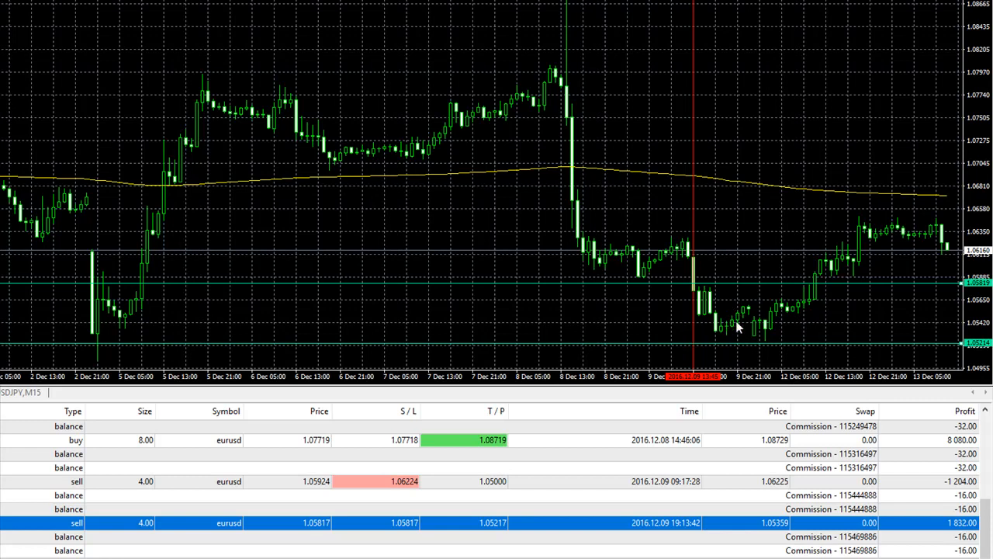
mouse_move(772, 340)
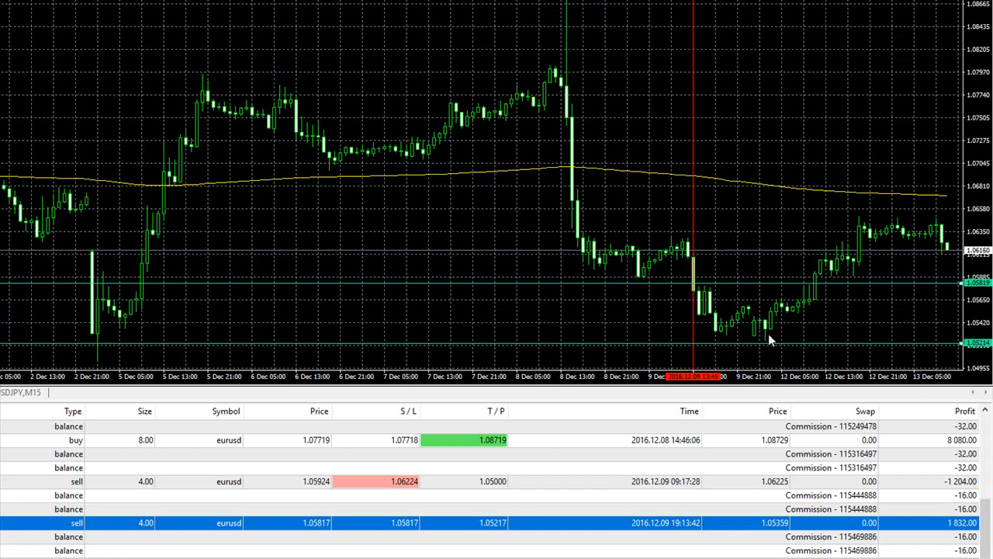
mouse_move(759, 542)
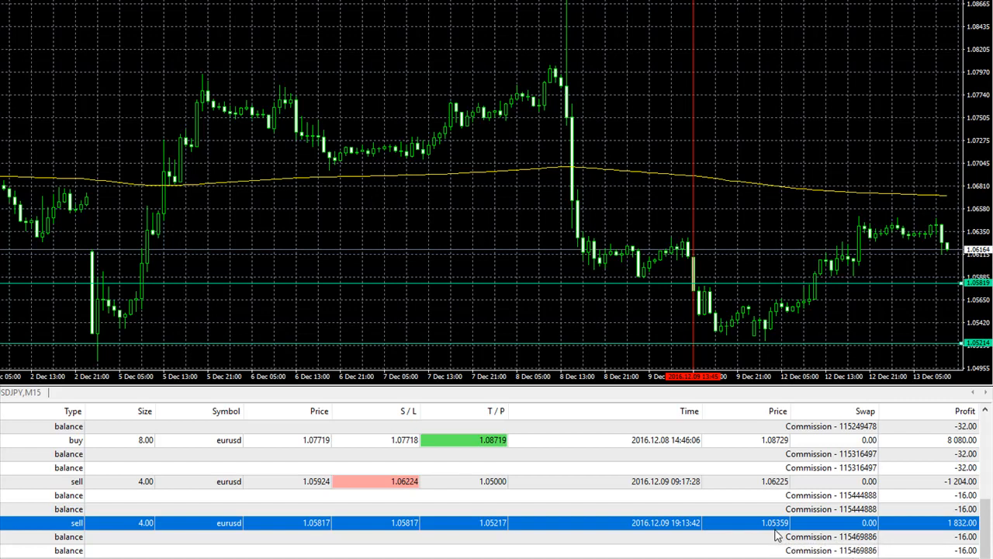
mouse_move(954, 530)
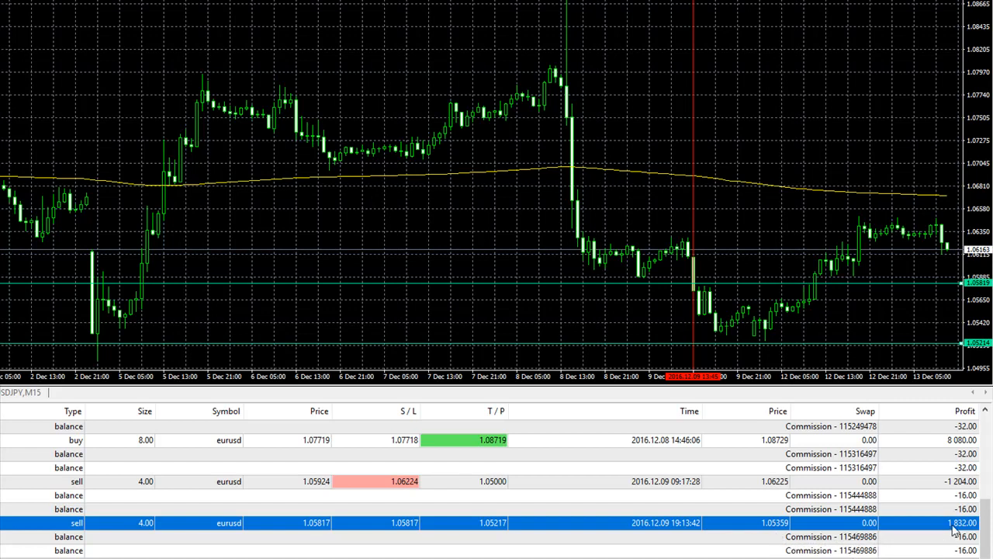
mouse_move(956, 532)
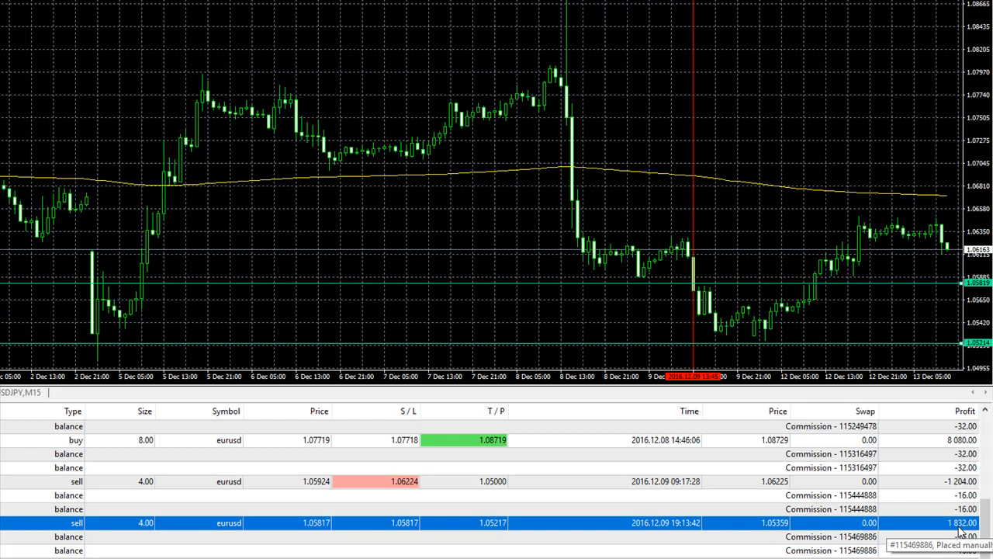
mouse_move(498, 540)
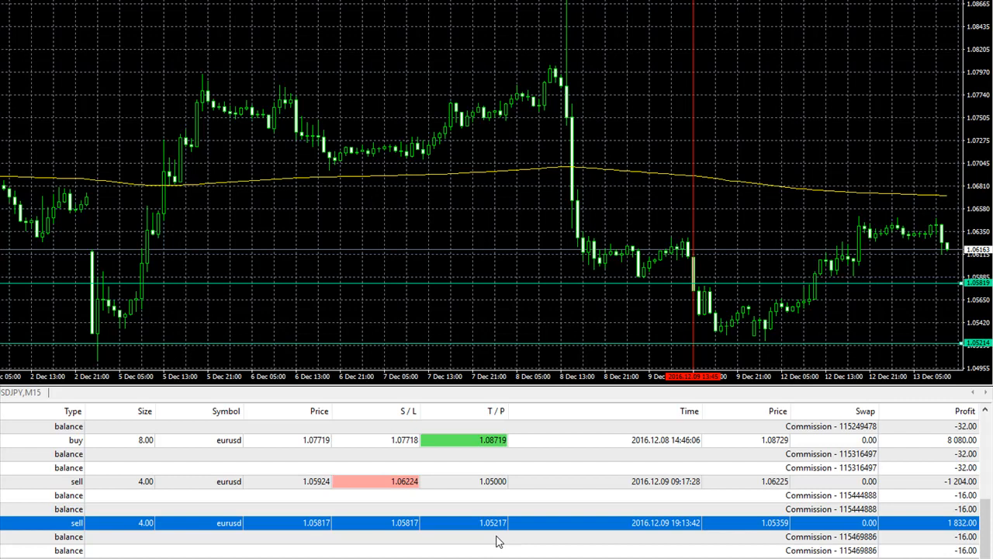
mouse_move(562, 525)
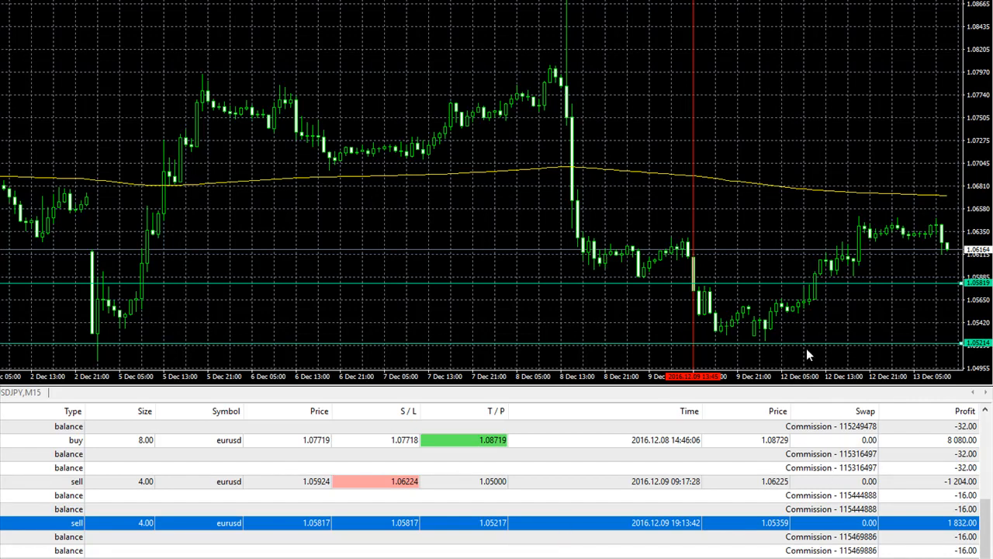
mouse_move(812, 362)
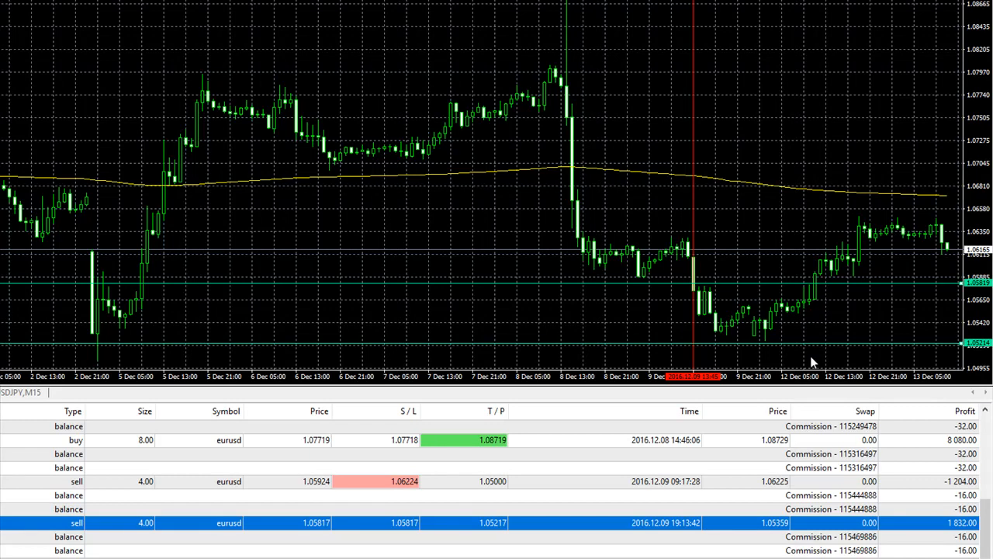
mouse_move(770, 336)
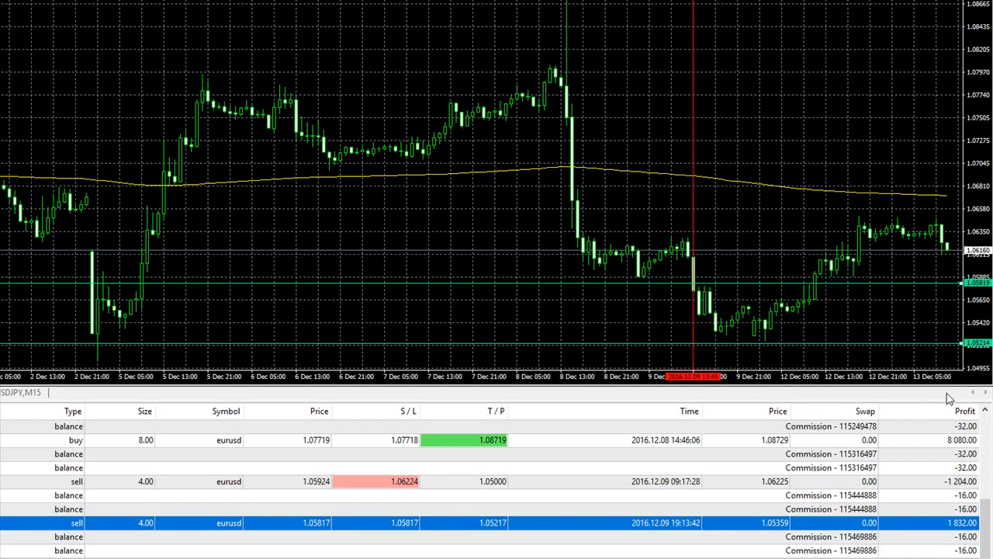
mouse_move(774, 329)
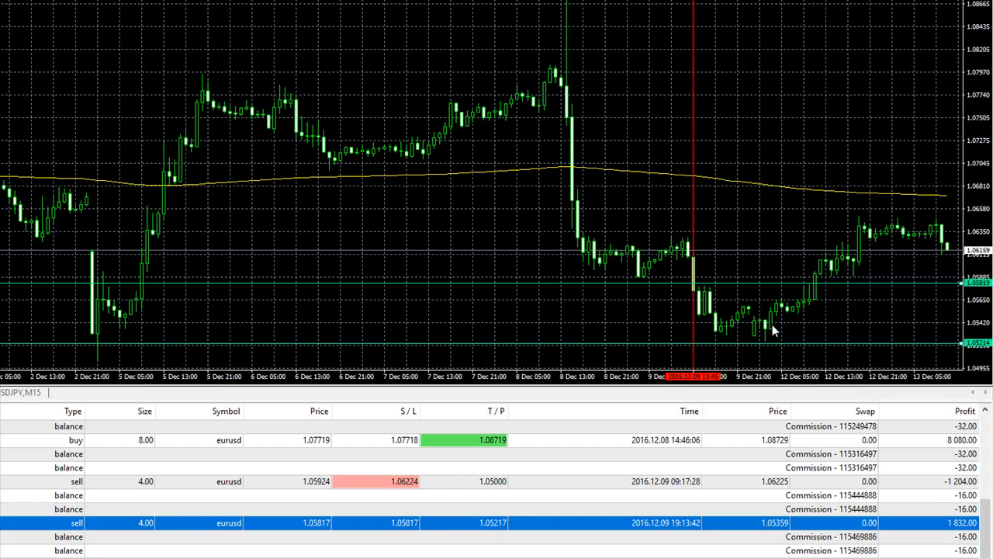
mouse_move(104, 363)
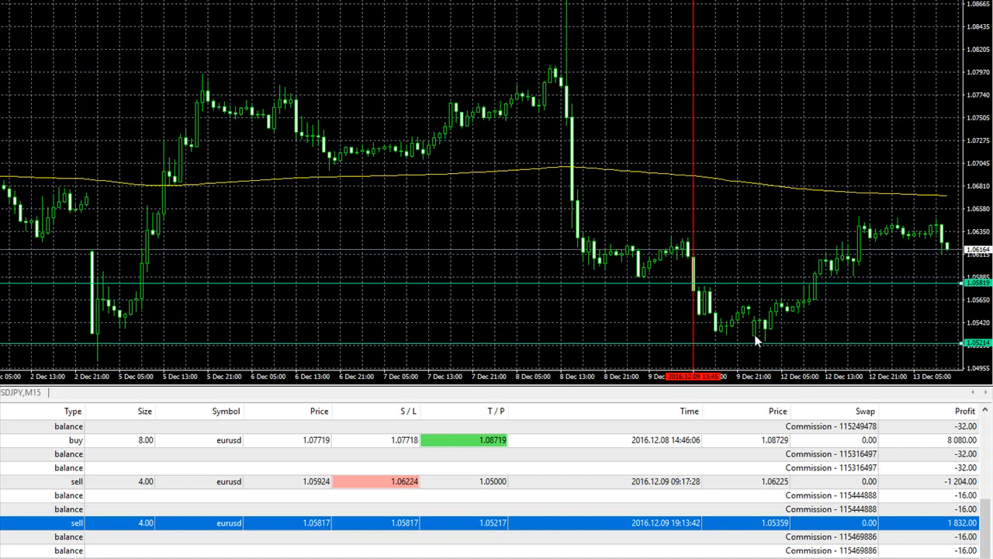
mouse_move(860, 516)
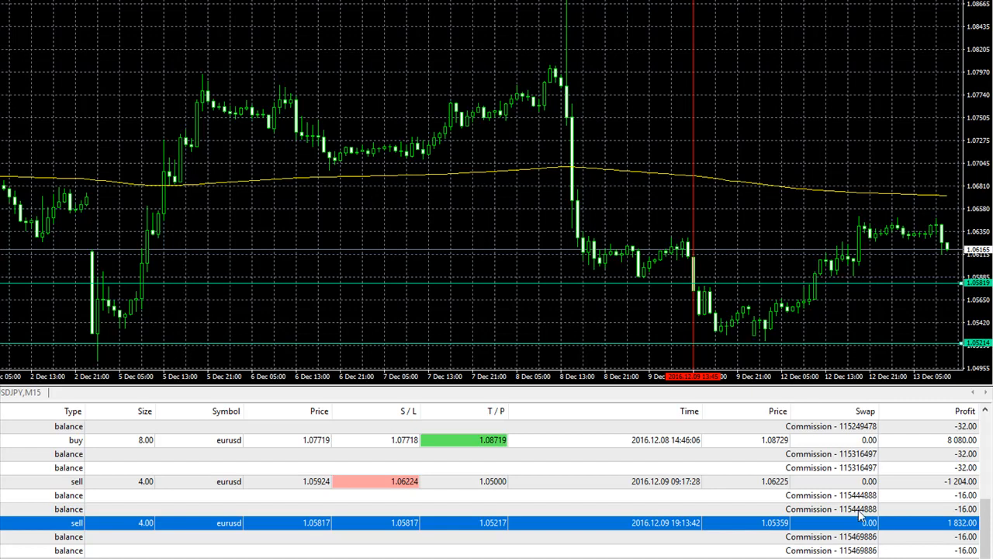
mouse_move(761, 328)
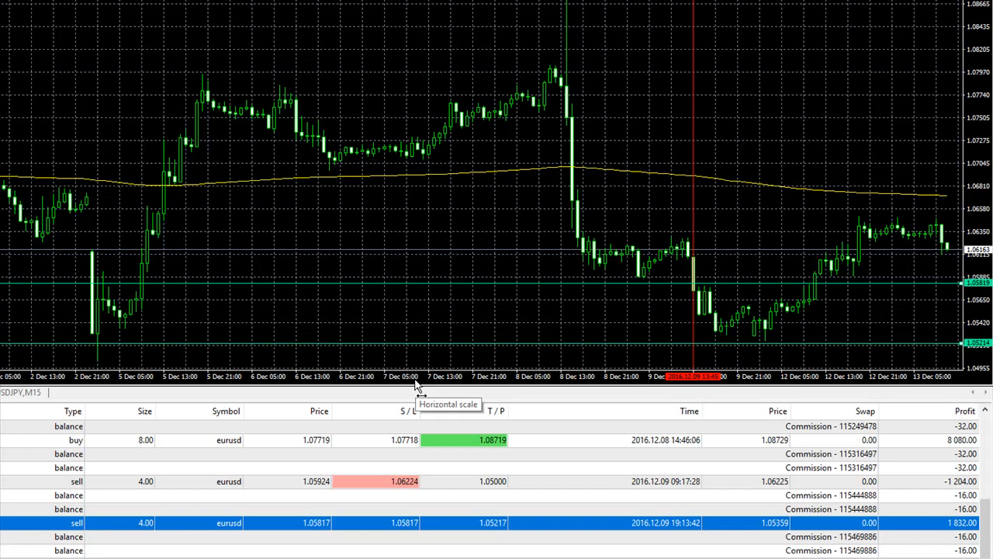
mouse_move(415, 387)
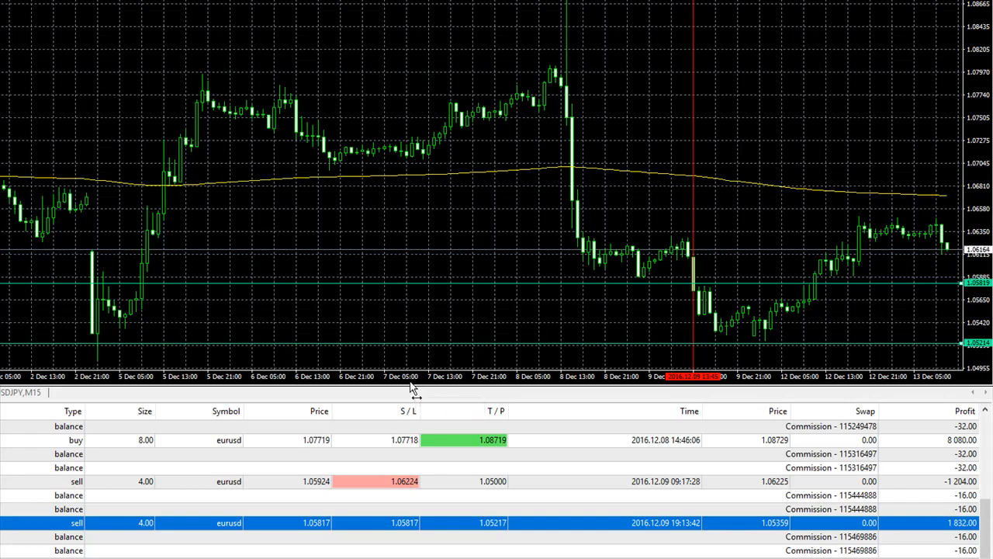
mouse_move(202, 431)
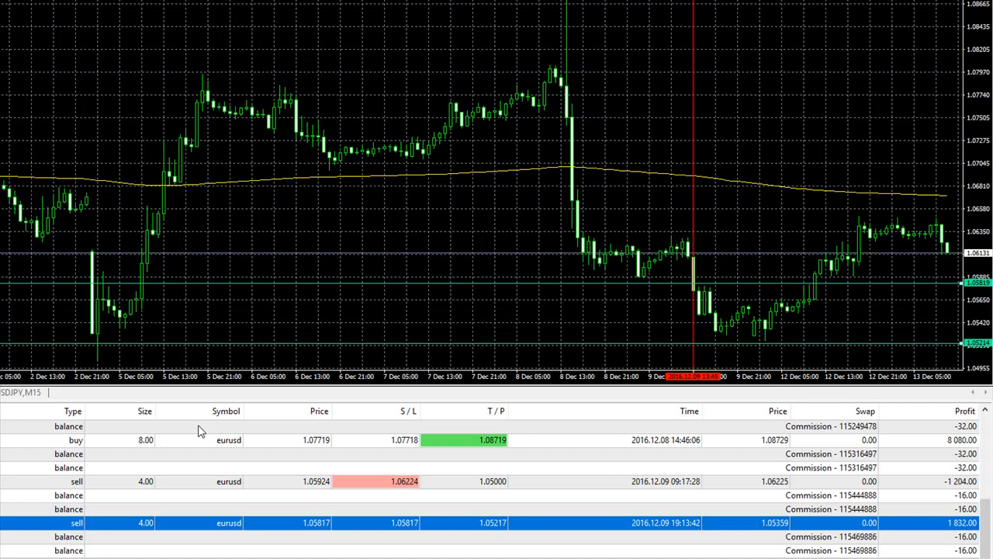
mouse_move(192, 438)
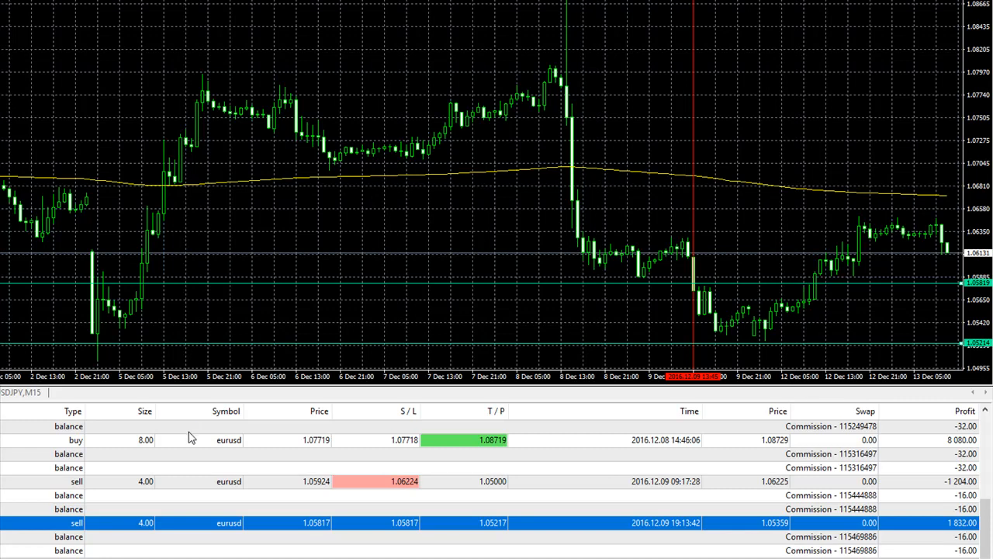